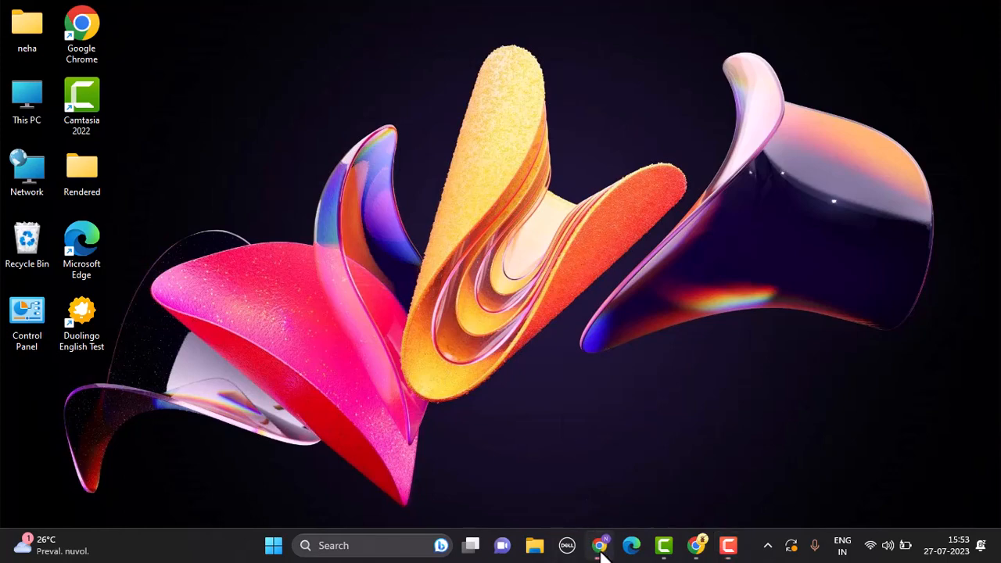
- Launch Chrome from the taskbar to start loading lowes.com/l/Credit
click(599, 545)
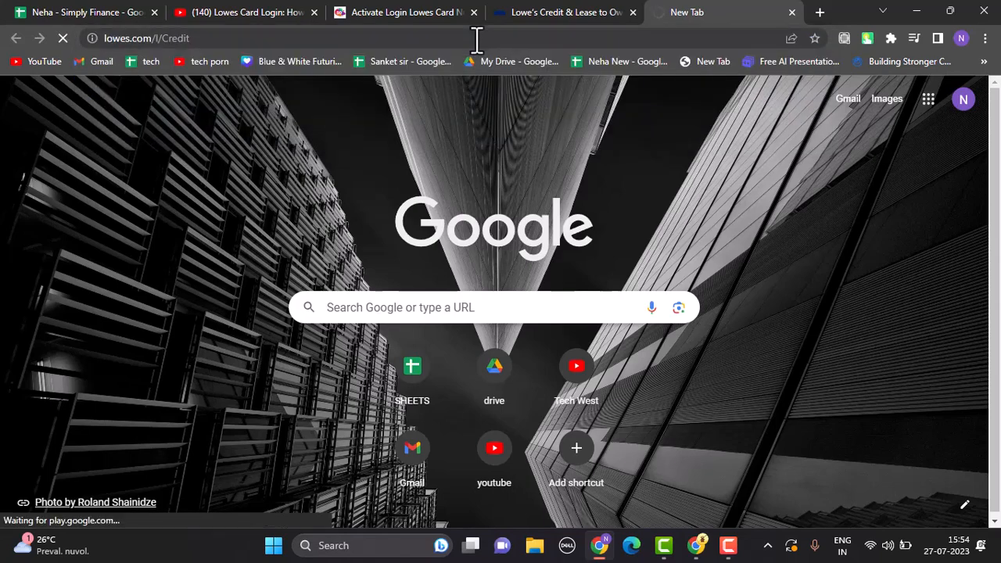
mouse_move(438, 137)
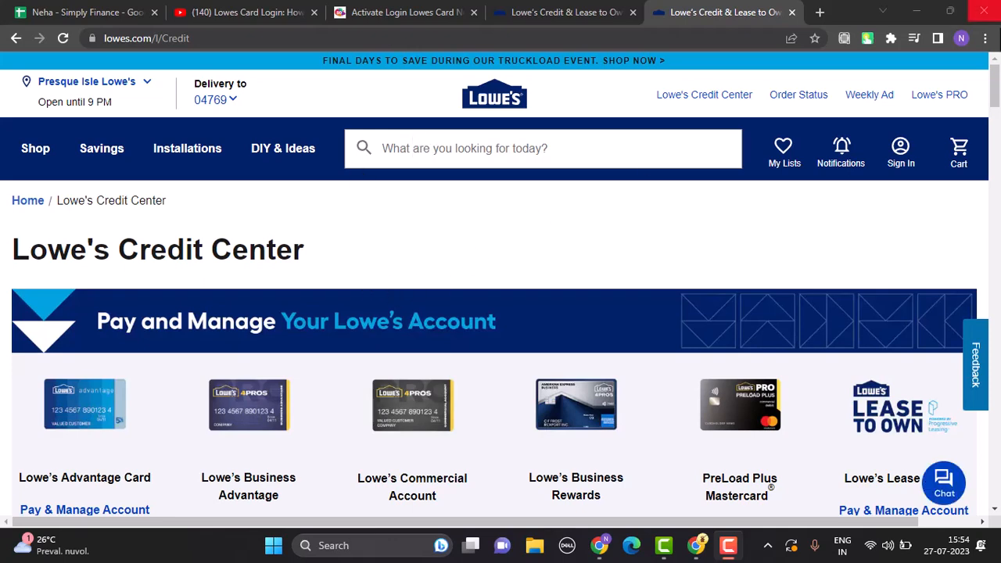
- Scroll the Lowe's Credit Center page down to the Pay and Manage Your Lowe's Account cards
scroll(down, 3)
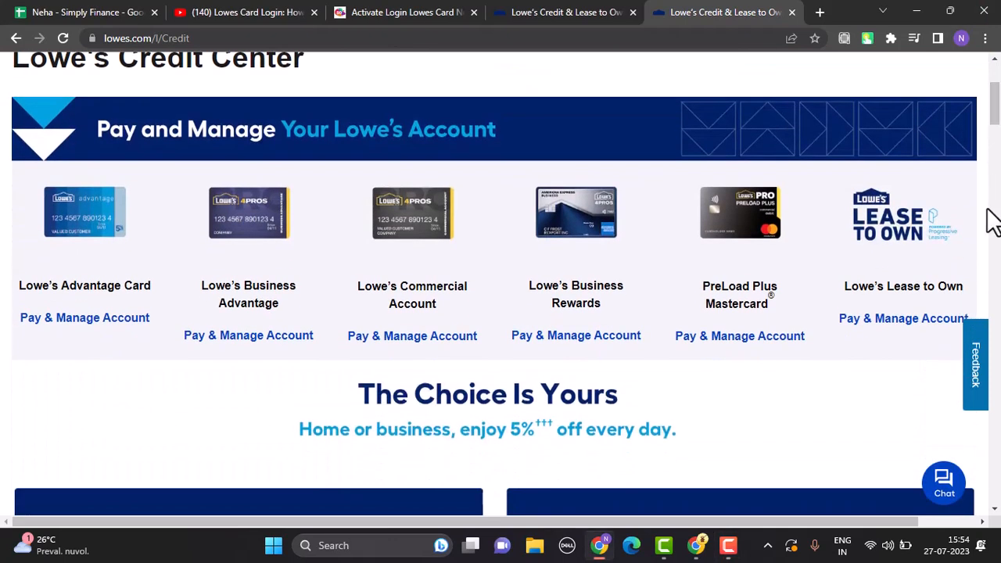
mouse_move(755, 283)
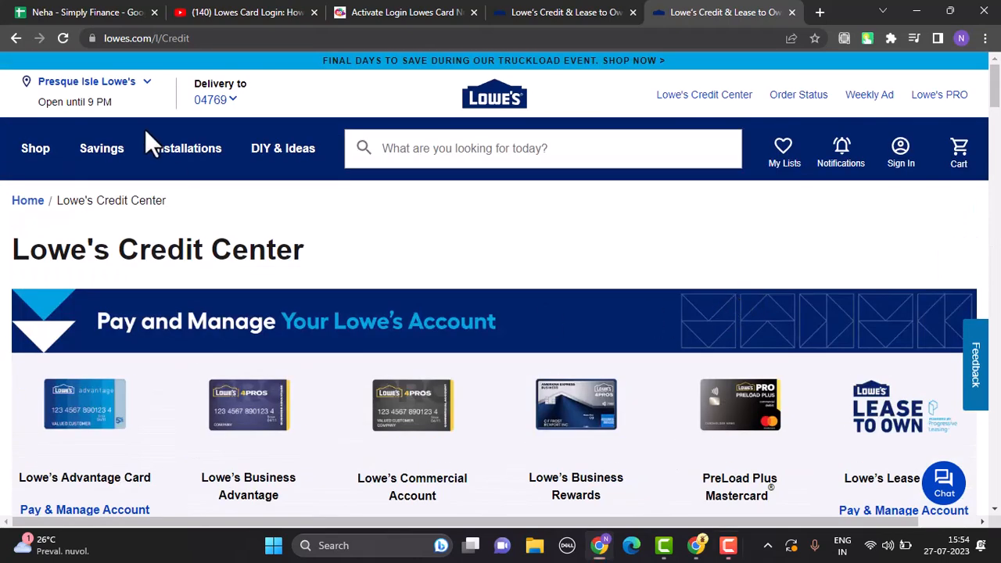
mouse_move(203, 118)
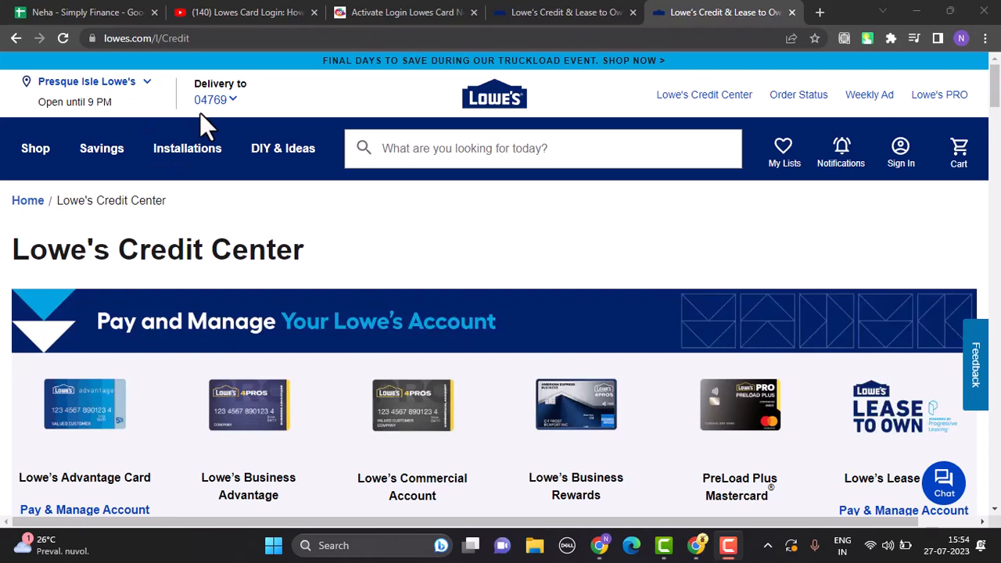
mouse_move(328, 102)
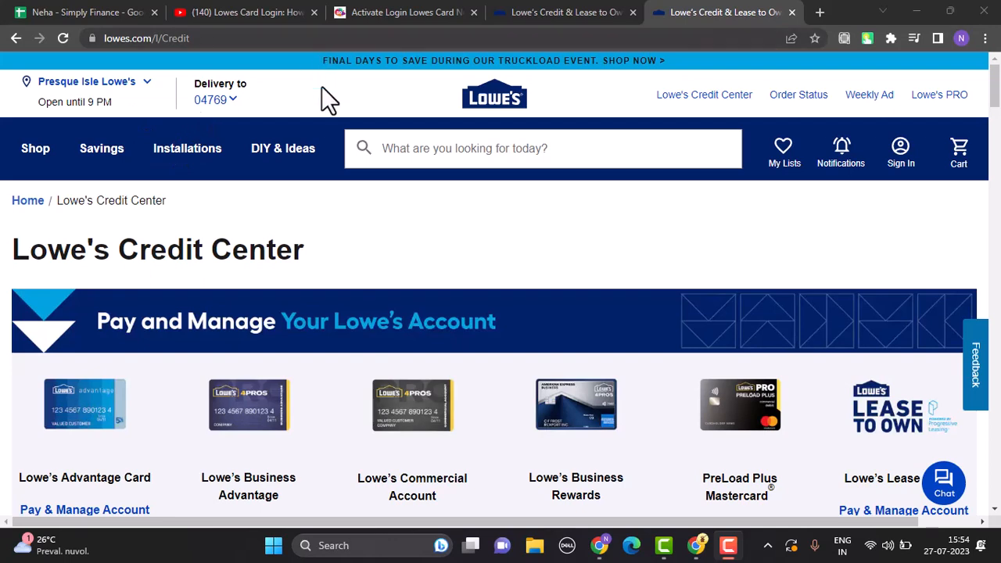
scroll(down, 3)
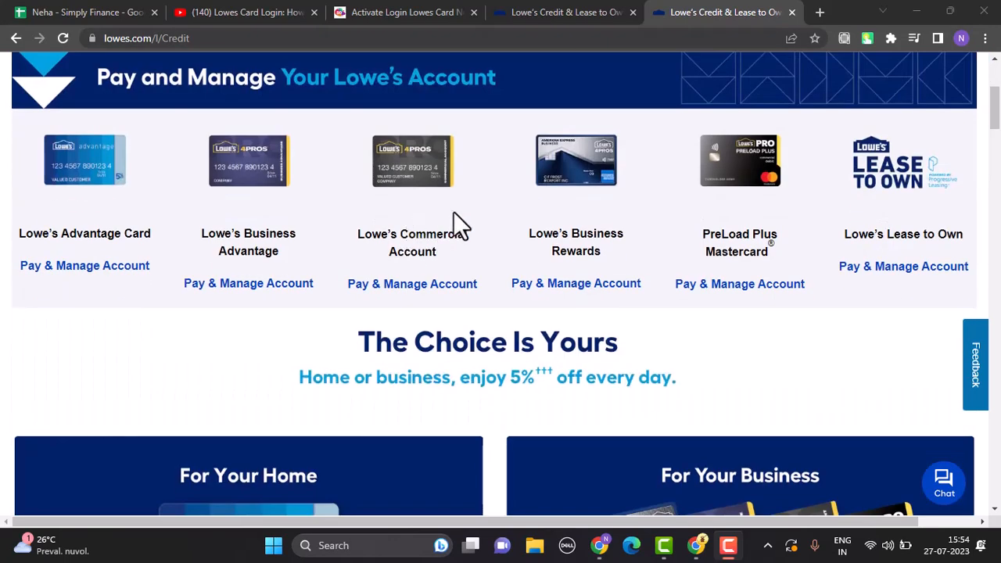
mouse_move(575, 284)
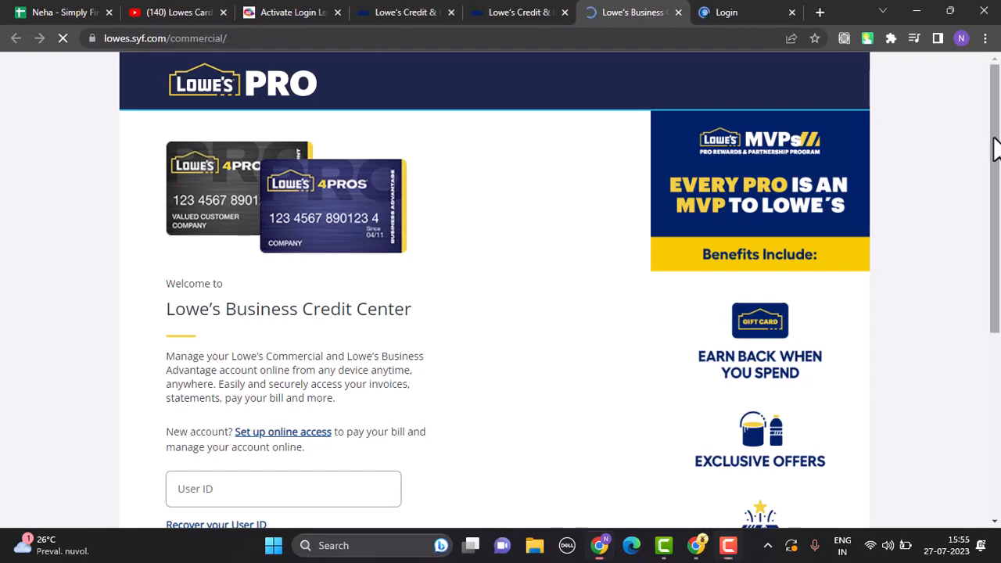
- Scroll the Business Credit Center page down to the User ID and Password fields
scroll(down, 3)
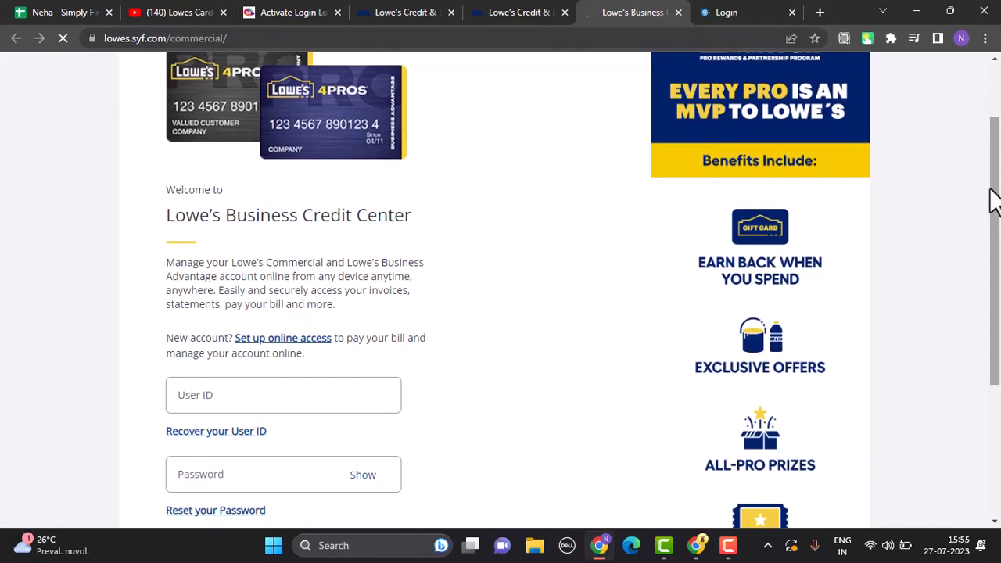